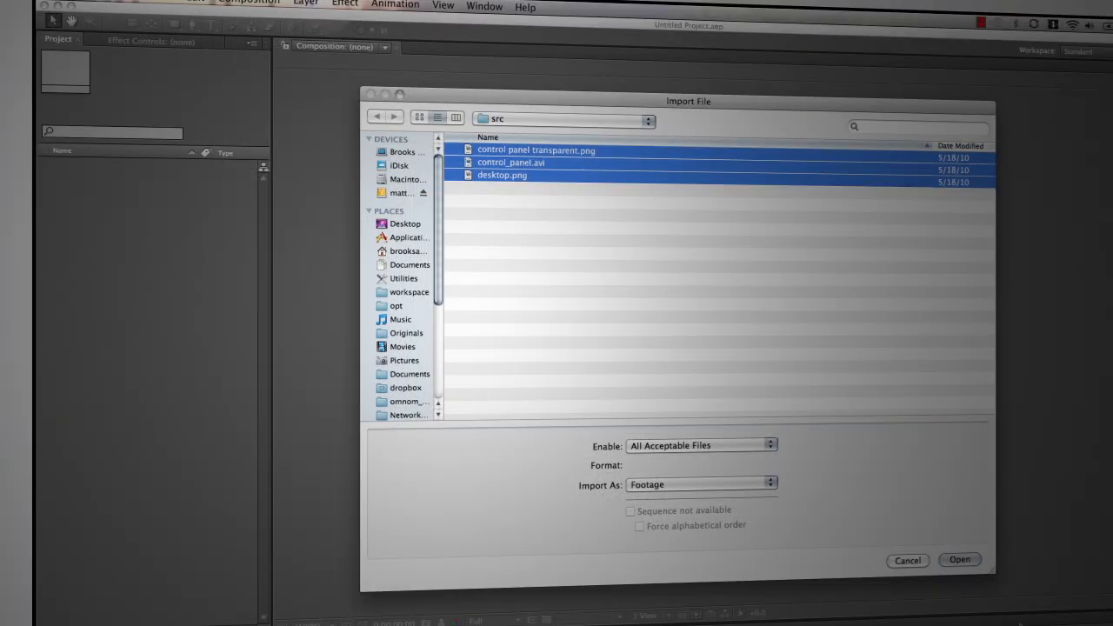
# Import control panel transparent.png, control_panel.avi and desktop.png into the project
pyautogui.click(960, 560)
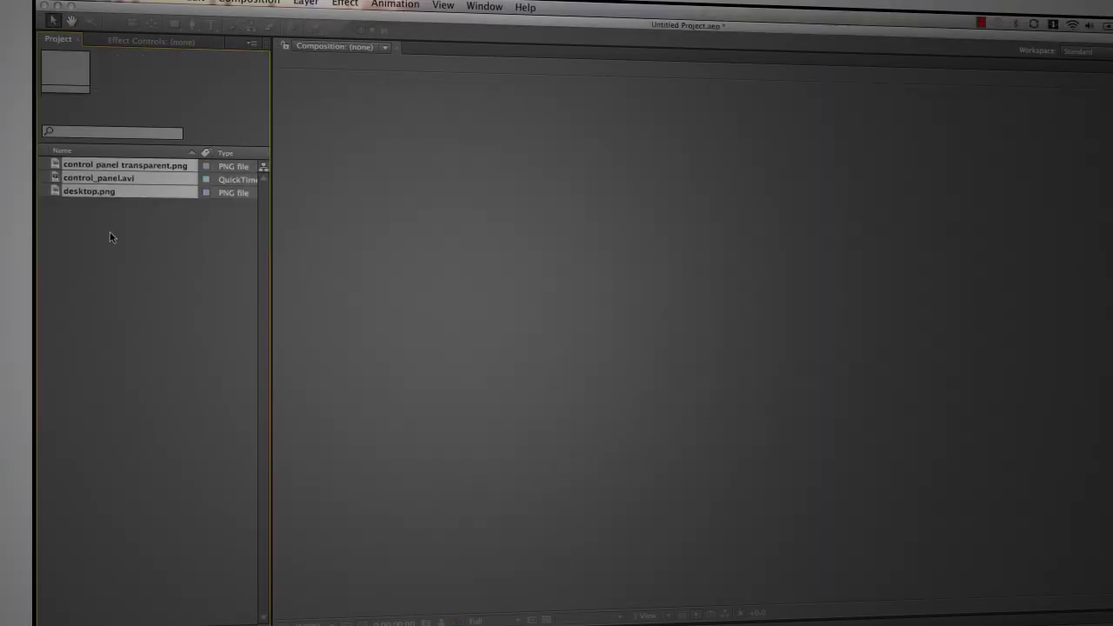
# Layer control_panel.avi above desktop.png in a new composition and play it back past ten seconds
pyautogui.click(98, 177)
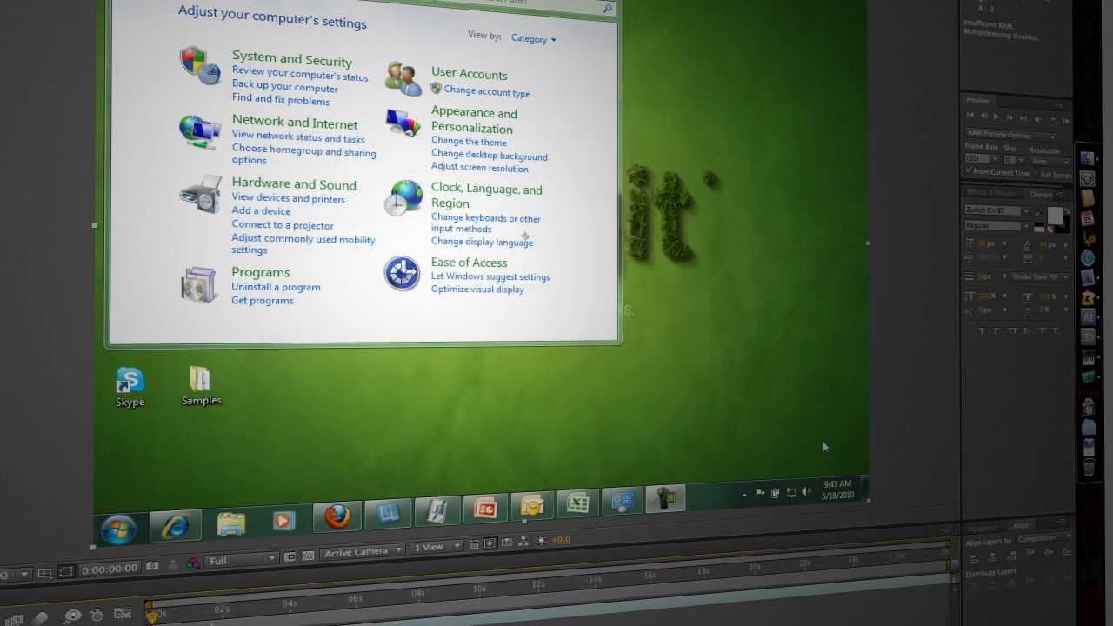
pyautogui.click(292, 122)
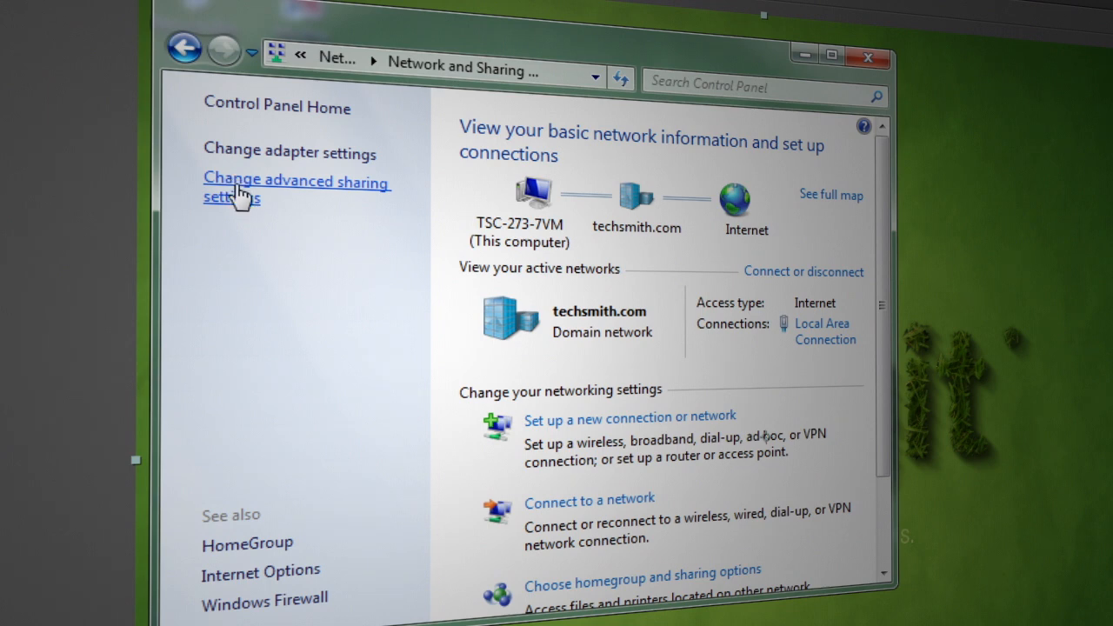
pyautogui.scroll(-3)
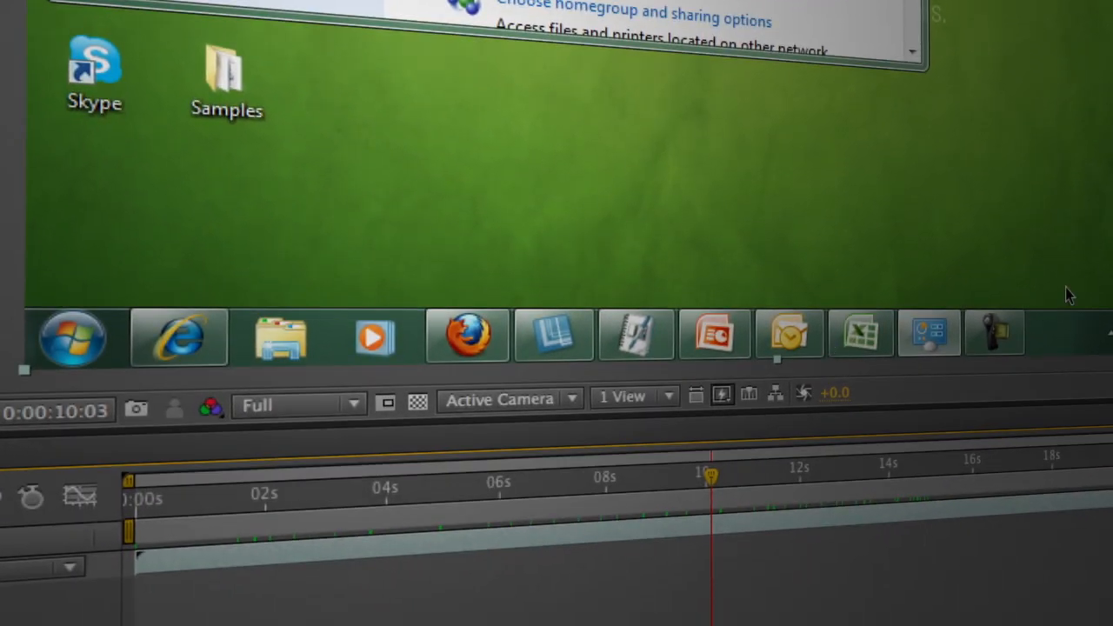
pyautogui.moveTo(536, 180)
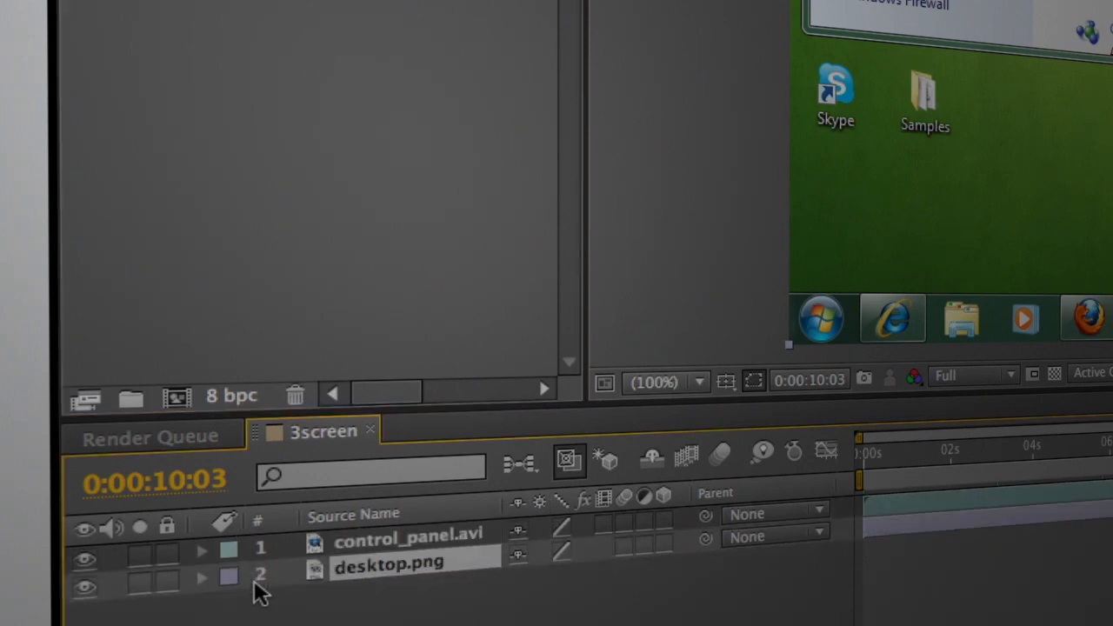
pyautogui.moveTo(148, 587)
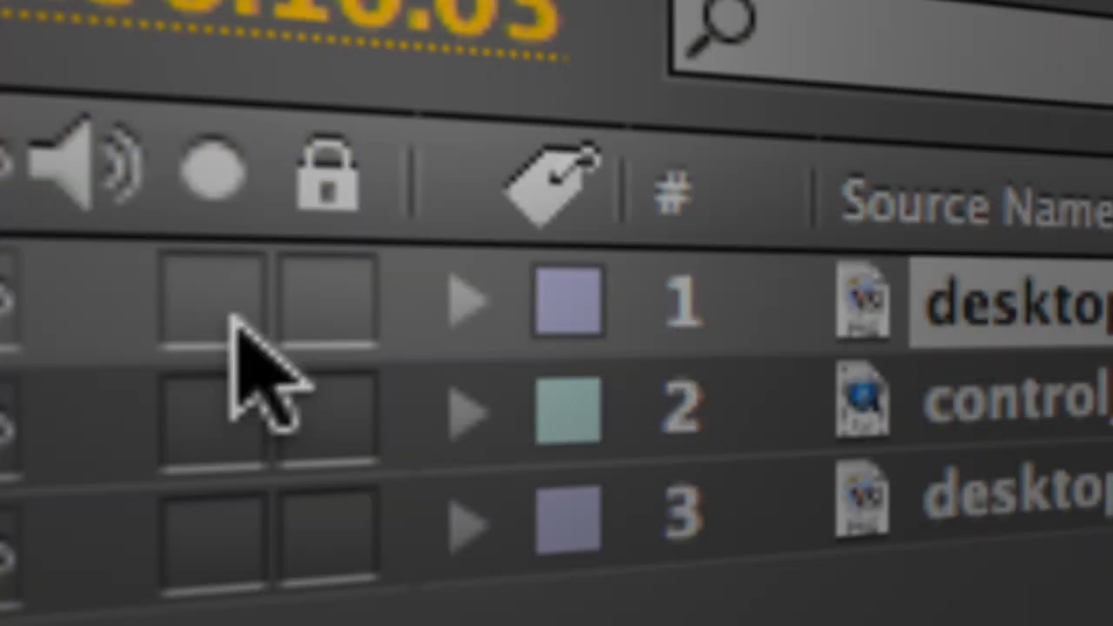
# Select the top desktop layer so it covers the control panel clip before masking the taskbar
pyautogui.click(212, 299)
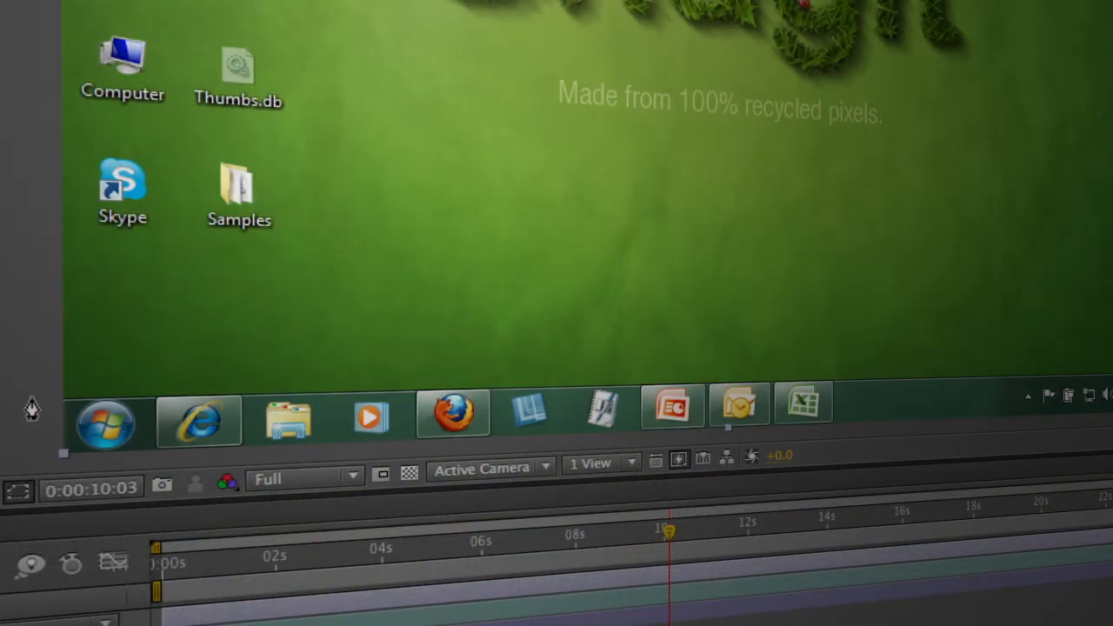
pyautogui.moveTo(1005, 365)
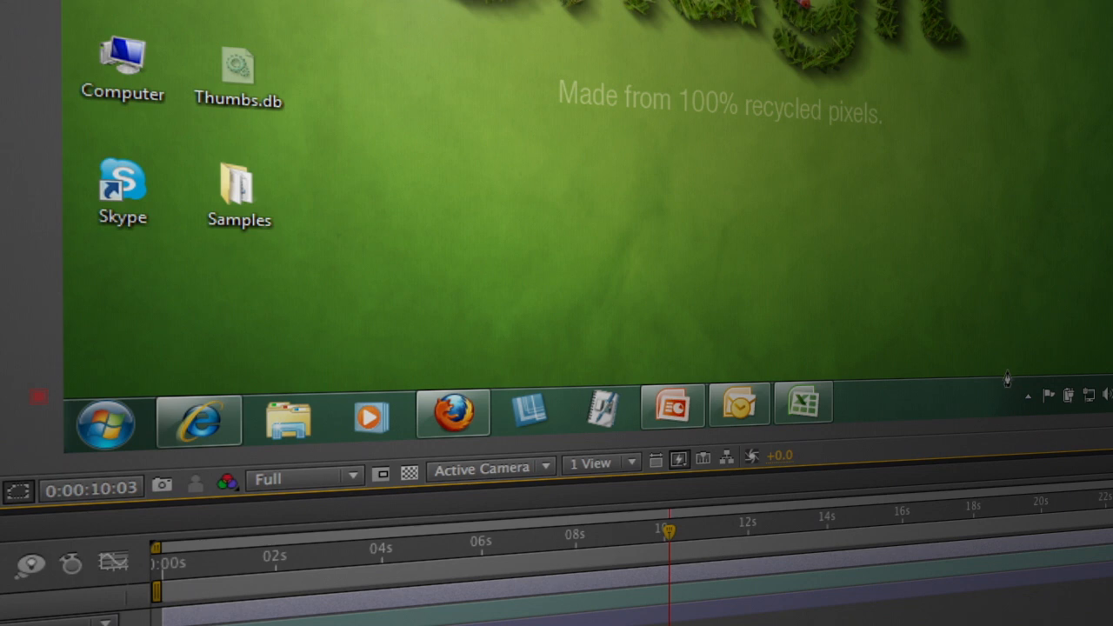
pyautogui.moveTo(702, 459)
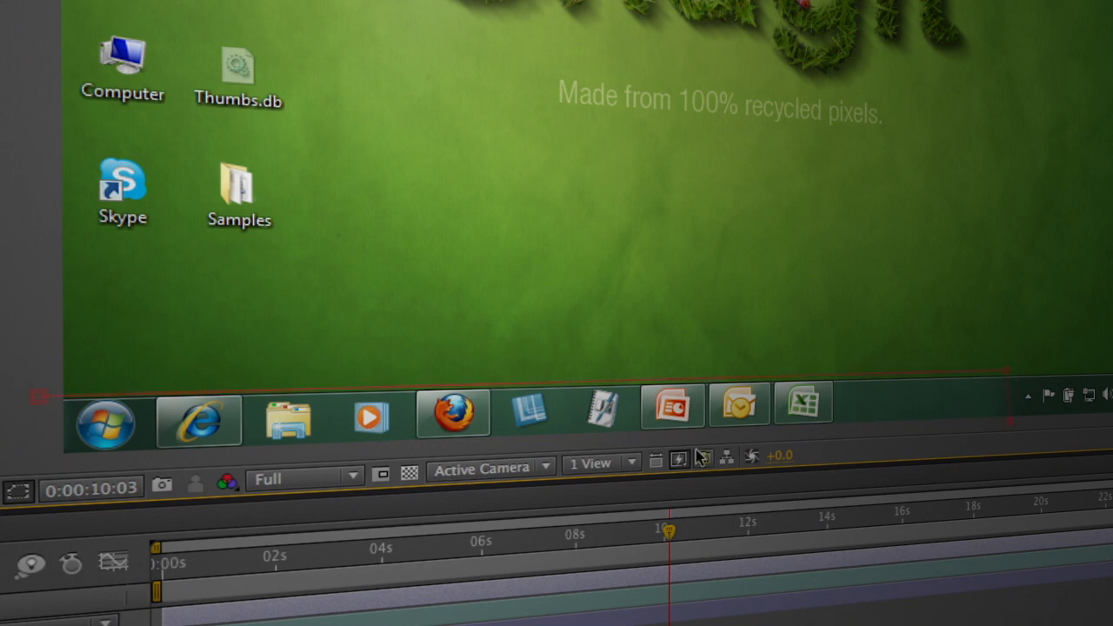
pyautogui.moveTo(45, 407)
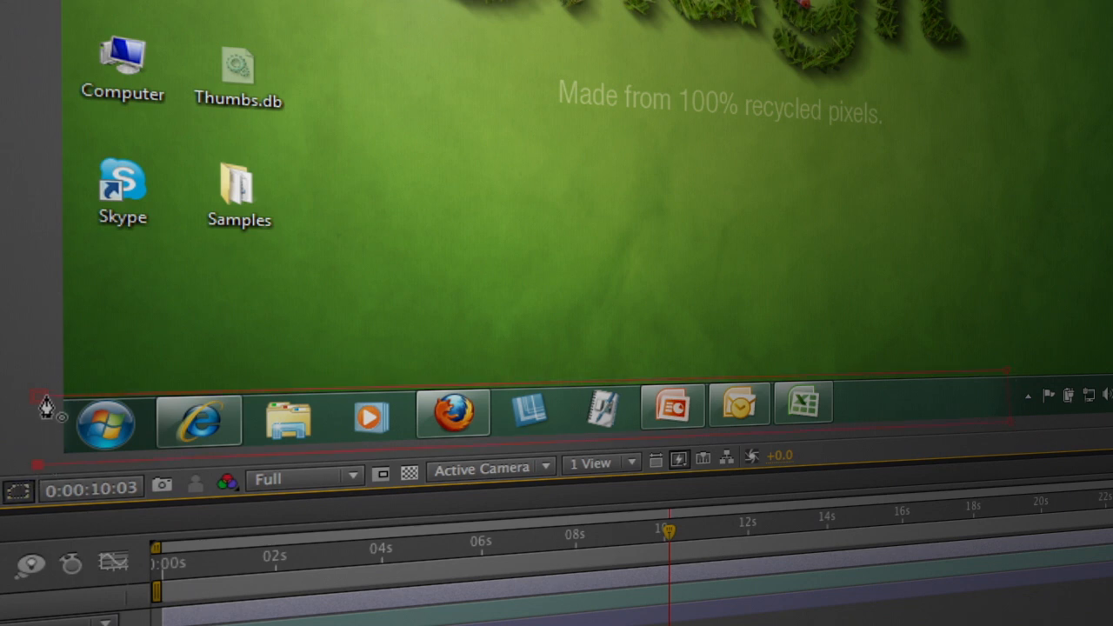